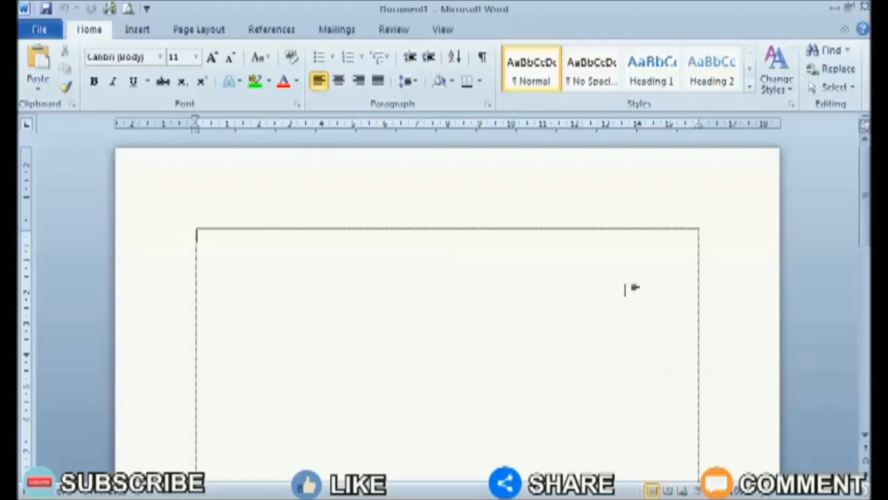
# Step: Open the Canon iP2700 printer properties from Word's print screen
pyautogui.click(39, 29)
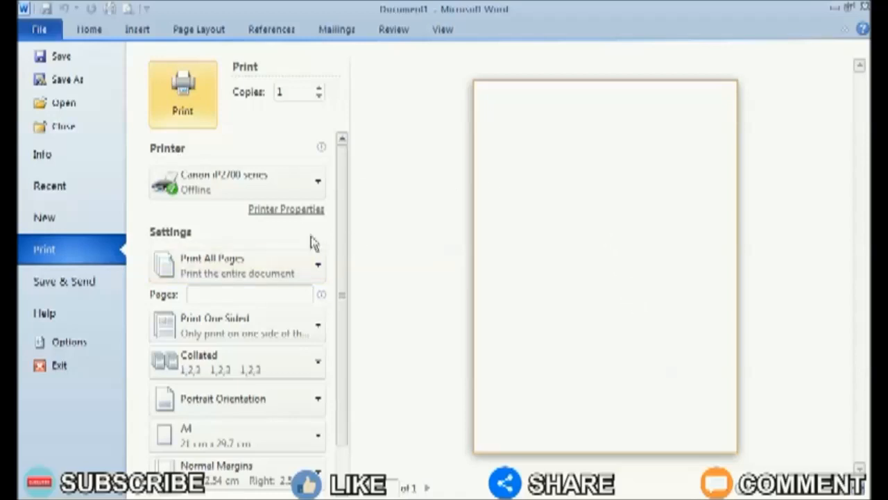
pyautogui.moveTo(303, 219)
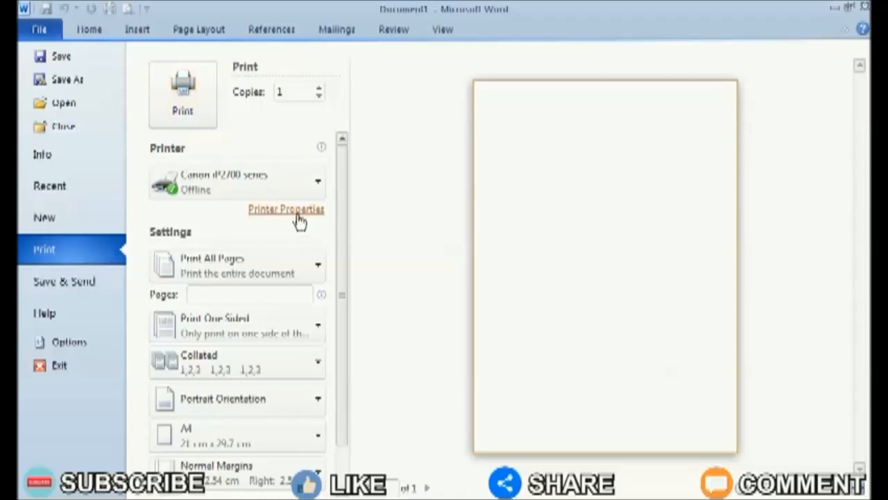
pyautogui.click(286, 209)
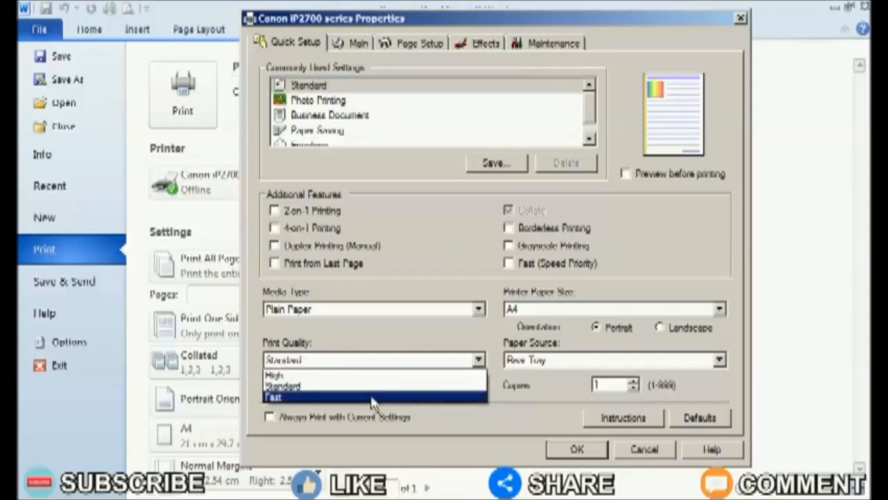
pyautogui.moveTo(379, 386)
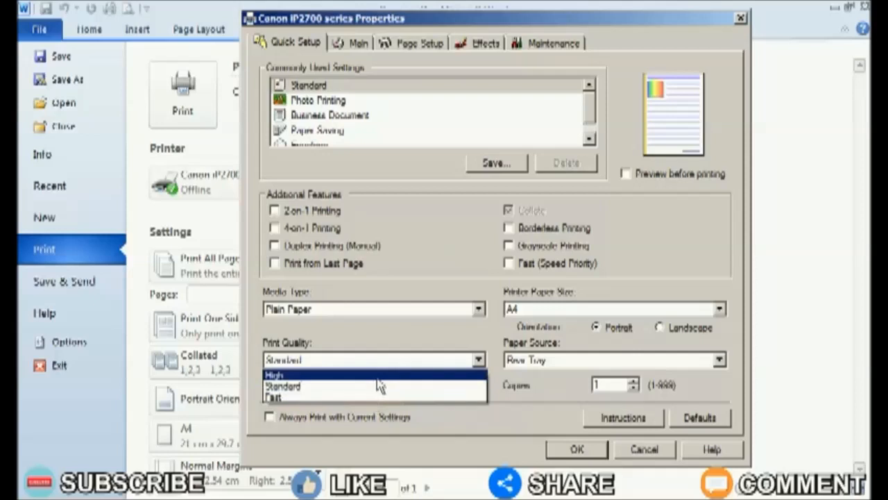
pyautogui.moveTo(371, 387)
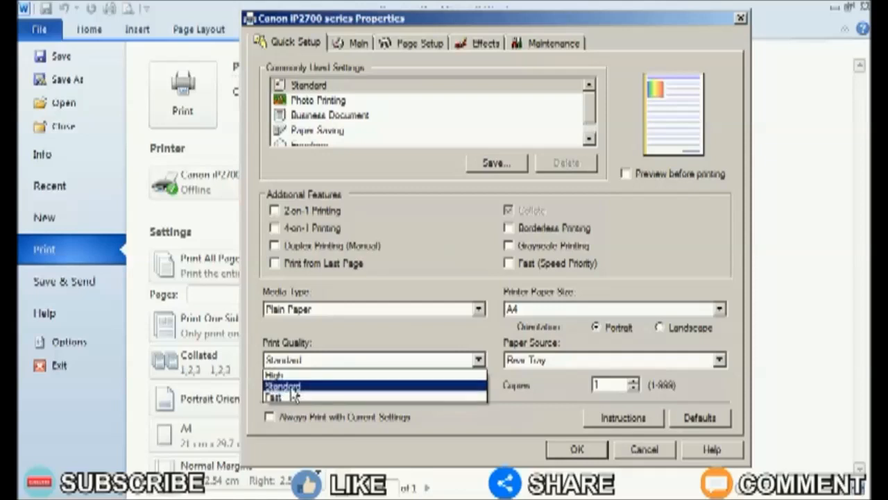
# Step: Pick a Print Quality value on the Quick Setup tab and confirm with OK
pyautogui.click(284, 384)
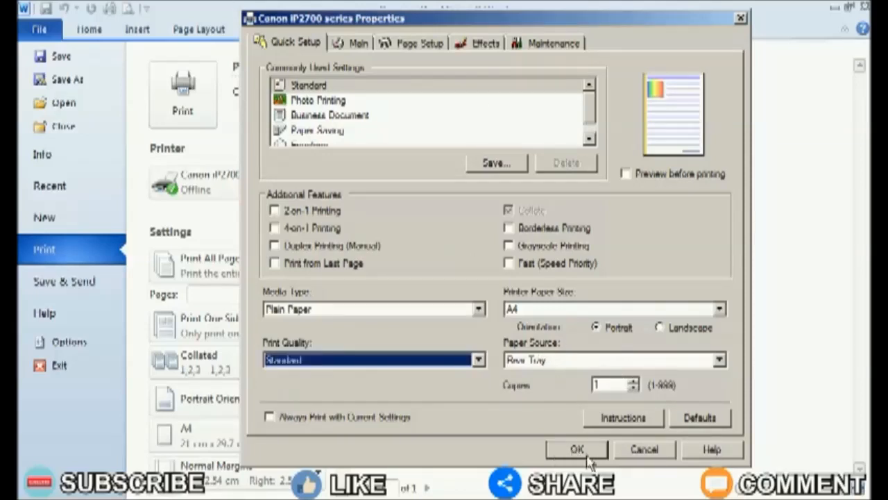
pyautogui.click(577, 449)
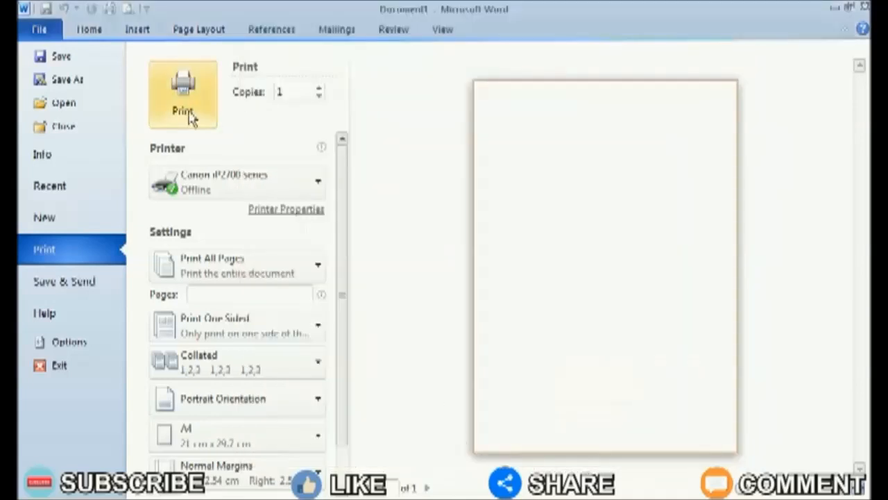